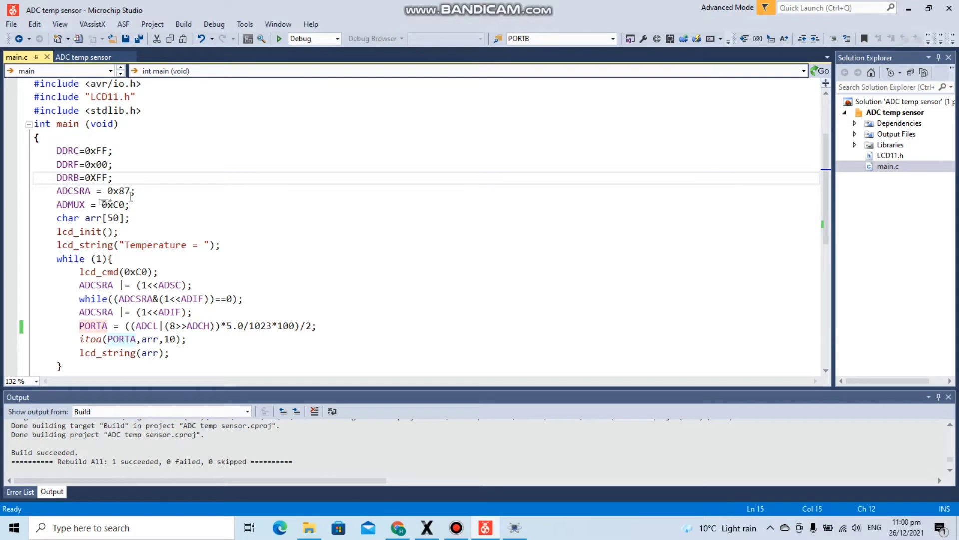
- Review the ADC code in Microchip Studio, picking out the ADIF flag and related names
left_click(123, 191)
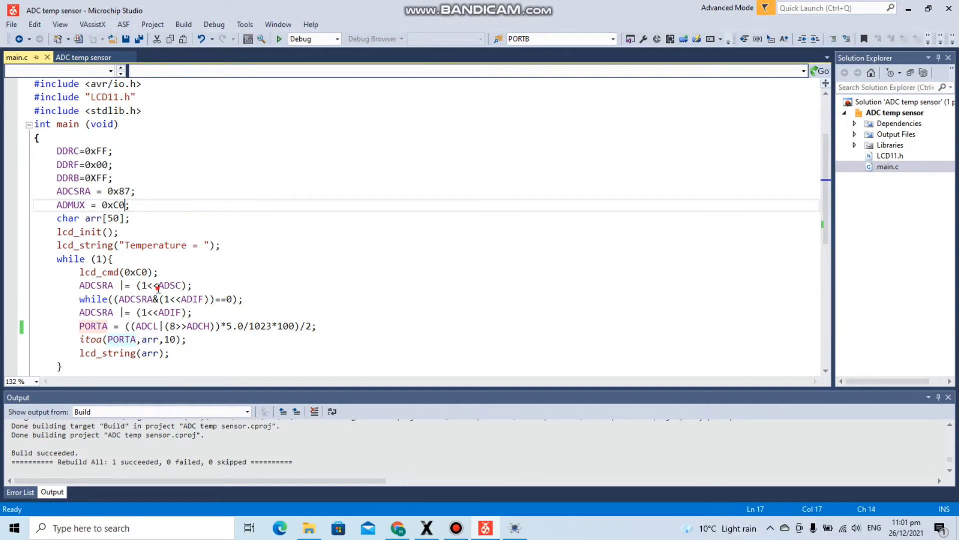
double_click(170, 286)
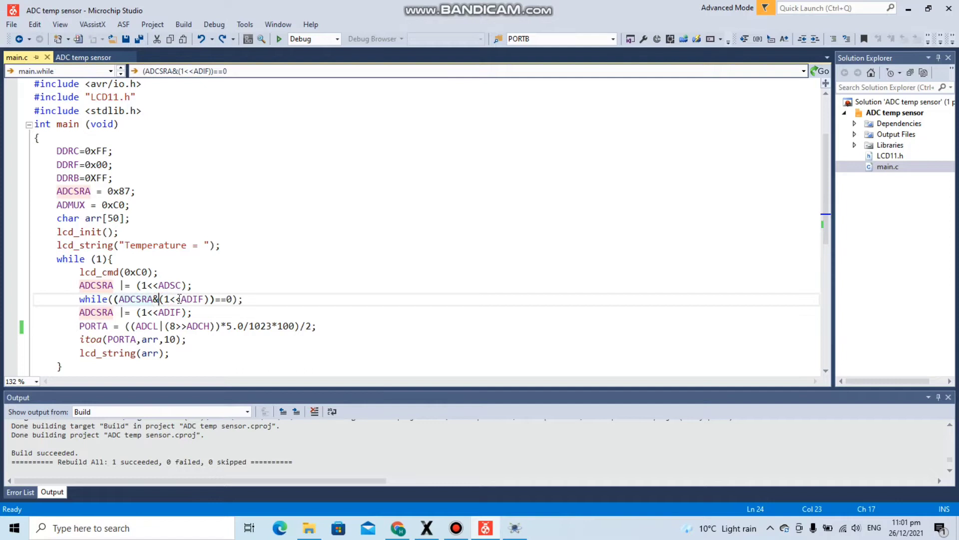
double_click(193, 300)
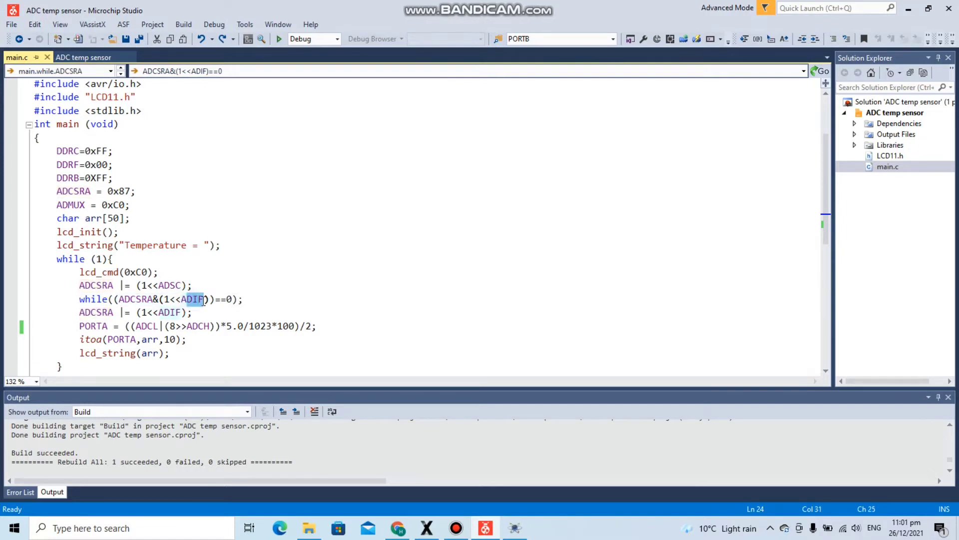
mouse_move(202, 306)
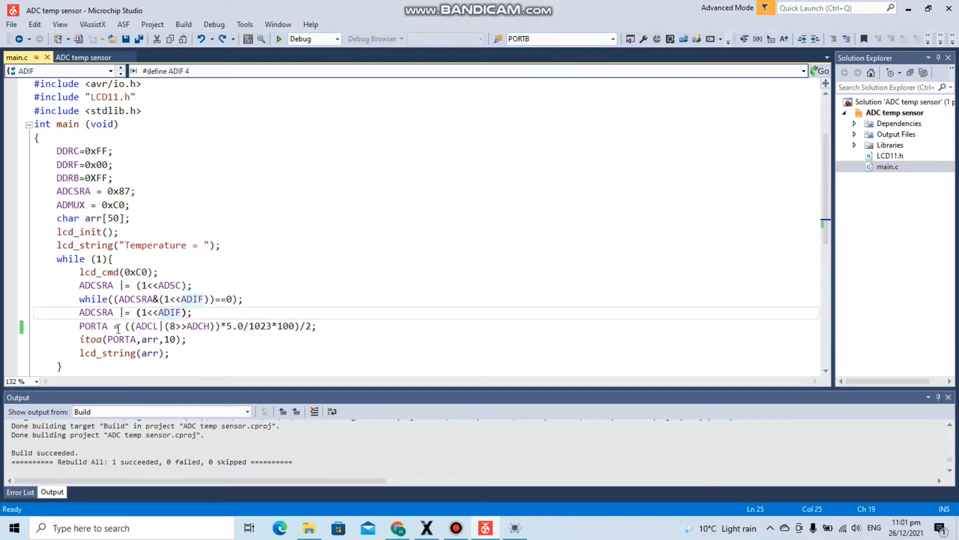
double_click(147, 325)
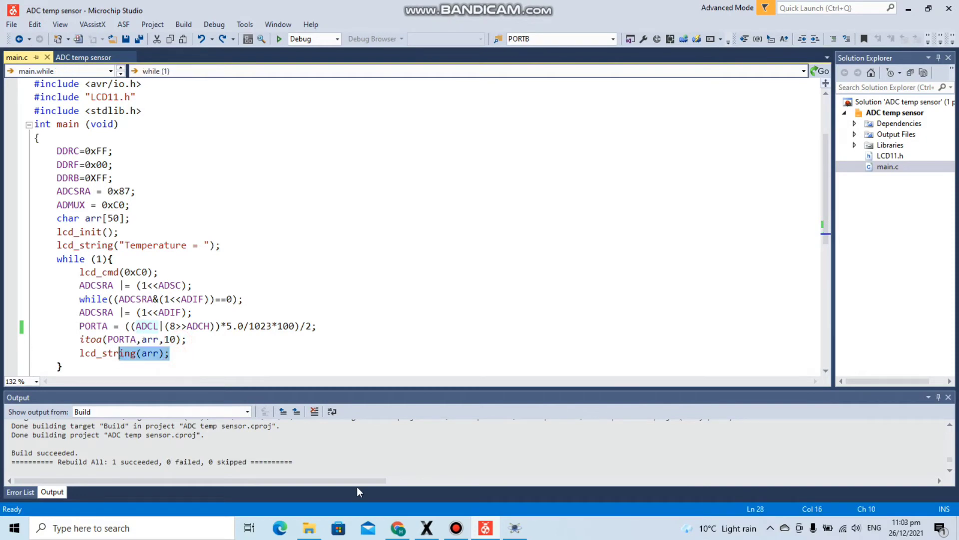
- In Proteus, assign Debug\ADC temp sensor.hex as the ATmega2560's program file
left_click(514, 525)
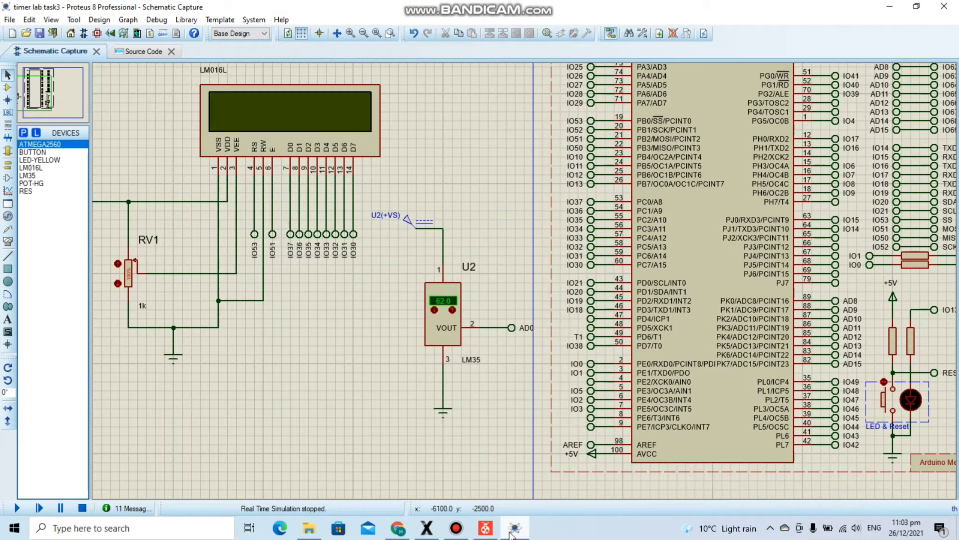
left_click(644, 330)
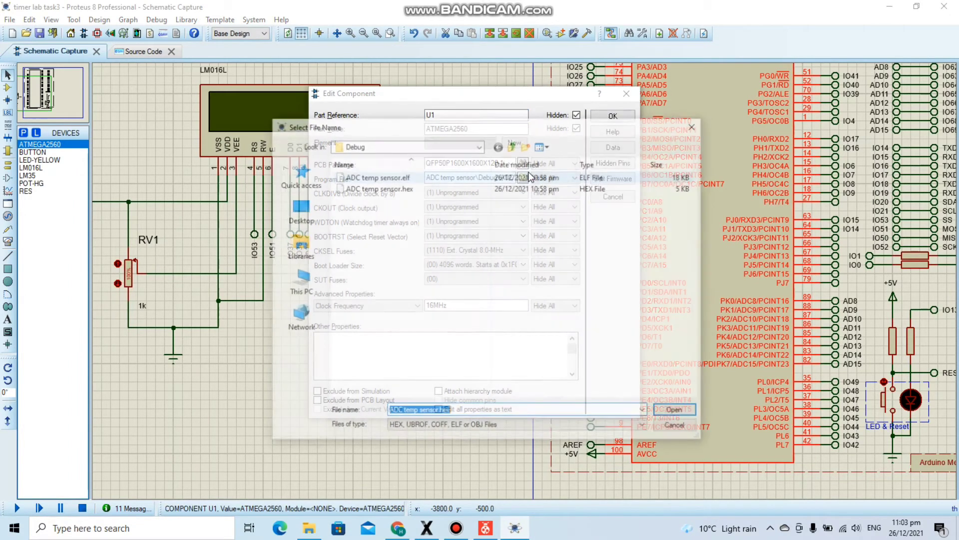
left_click(675, 410)
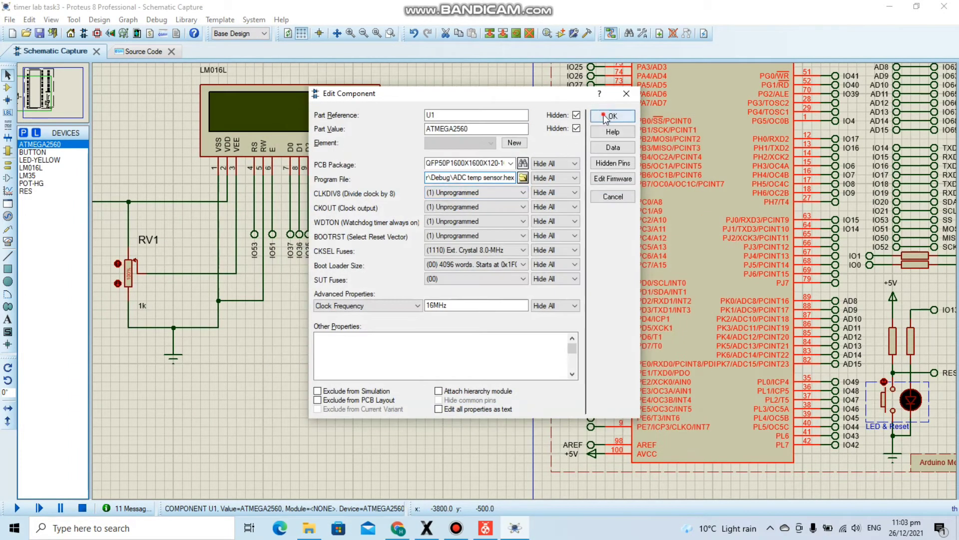
left_click(611, 116)
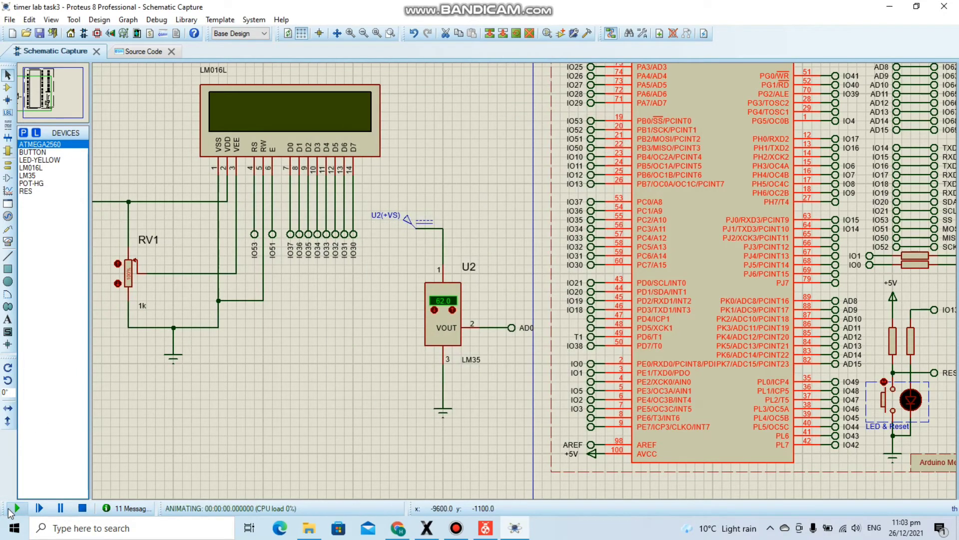
- Run the simulation until the LCD reads Temperature = 57, then stop it
left_click(18, 508)
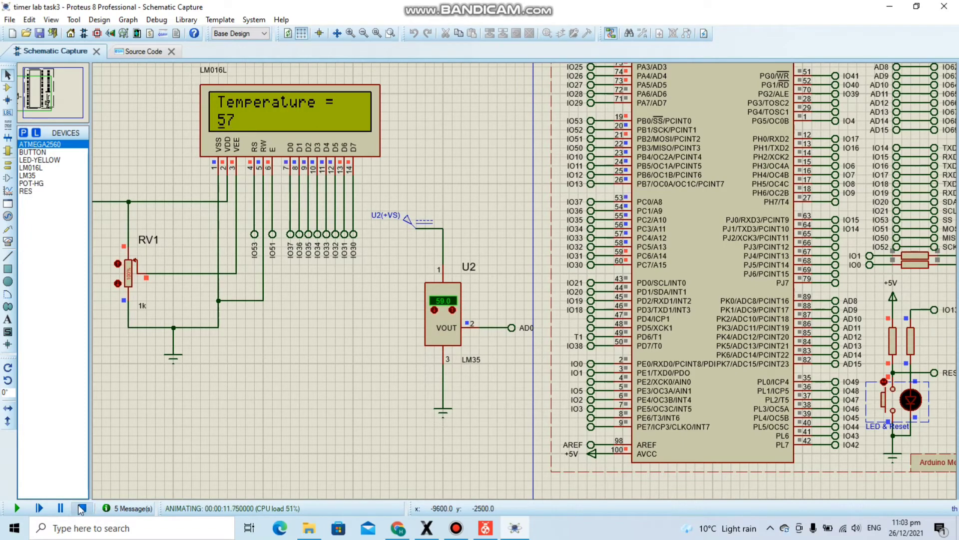
left_click(80, 508)
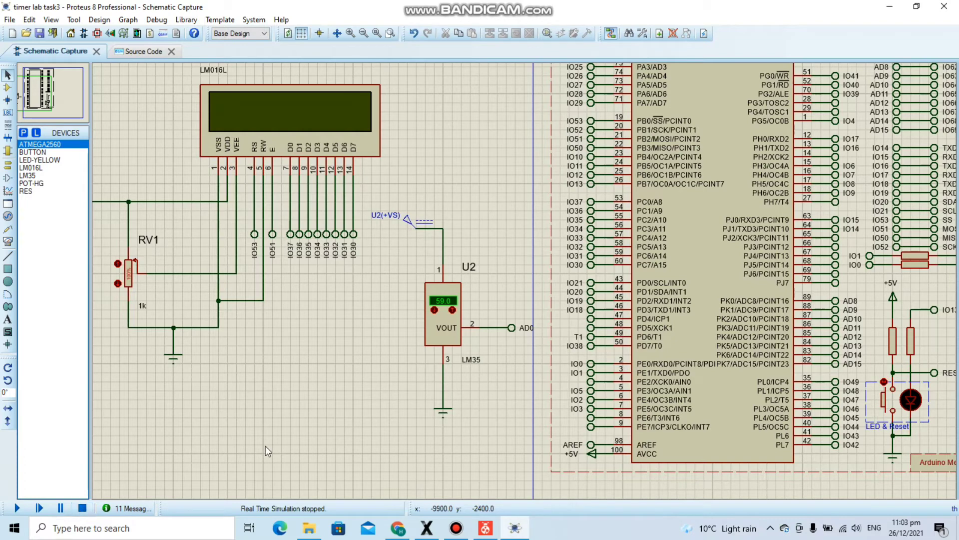